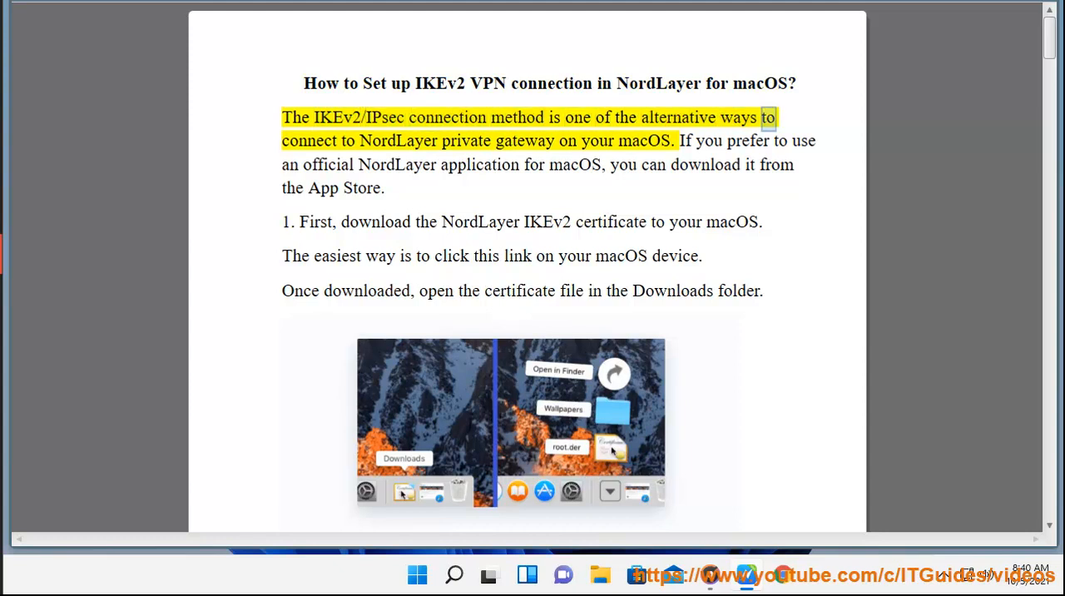
Begin read-aloud of the introduction and step 1 on downloading the certificate, reaching step 2
{"action": "double_click", "coordinate": [644, 140]}
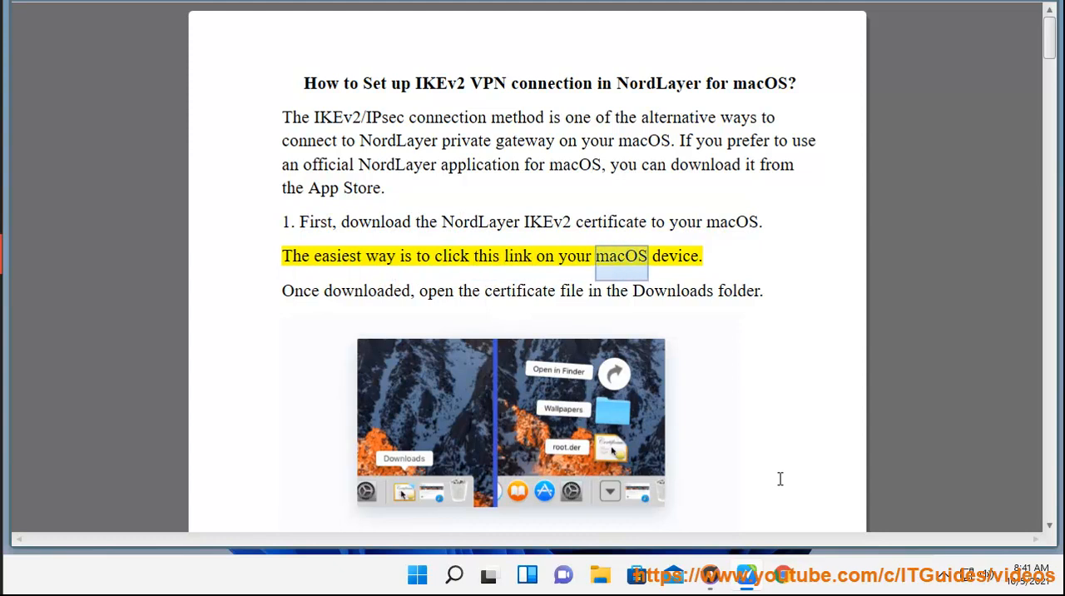
{"action": "double_click", "coordinate": [366, 289]}
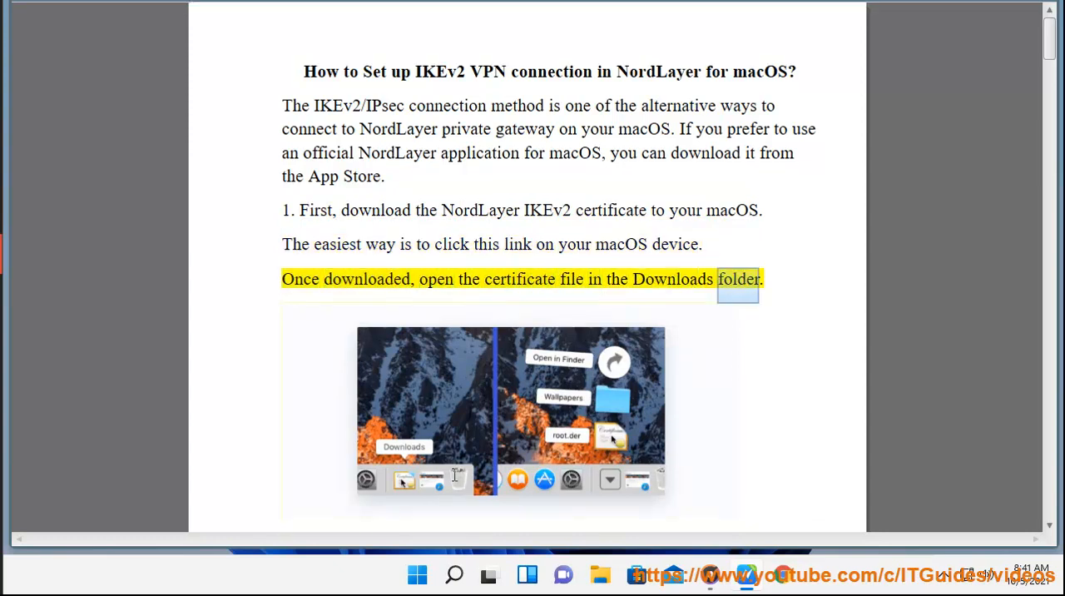
{"action": "scroll", "scroll_direction": "down", "scroll_amount": 3}
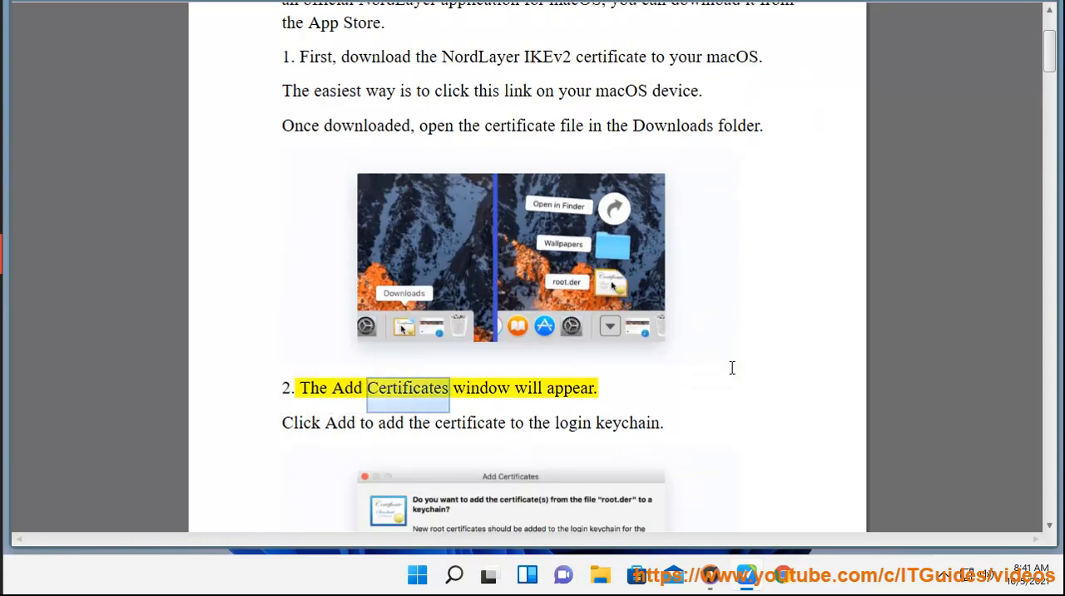
Scroll through steps 3 and 4 on trusting the CyberHop Root CA certificate, reaching step 5
{"action": "scroll", "scroll_direction": "down", "scroll_amount": 3}
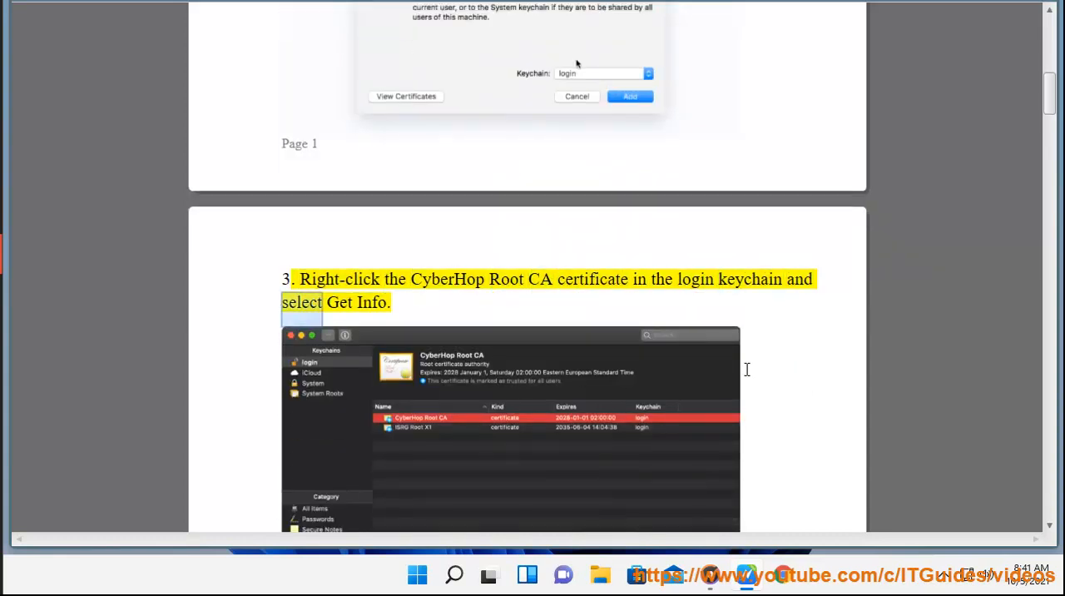
{"action": "scroll", "scroll_direction": "down", "scroll_amount": 3}
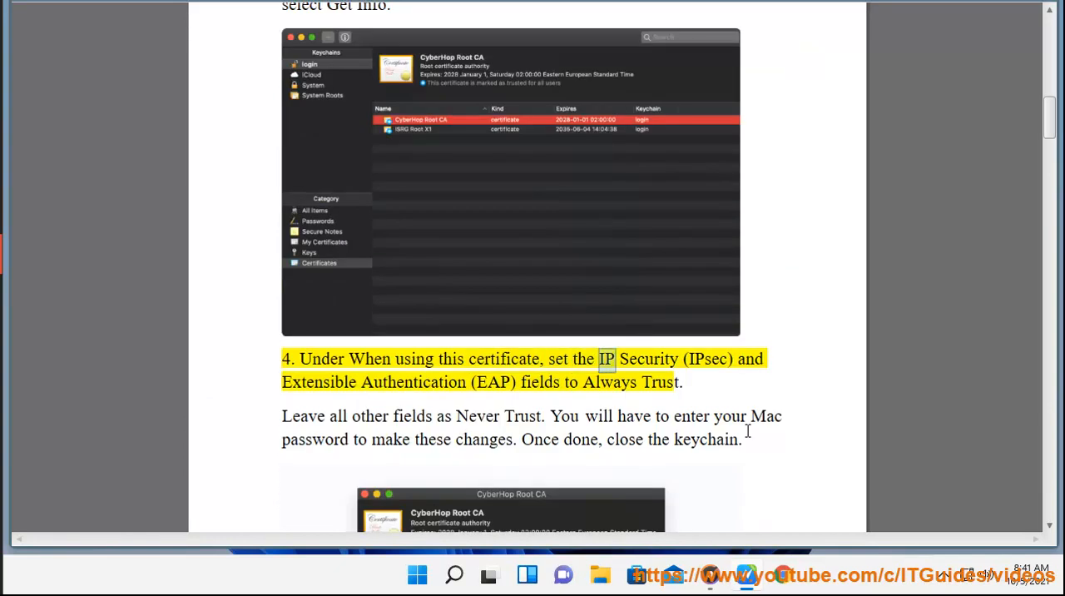
{"action": "scroll", "scroll_direction": "down", "scroll_amount": 3}
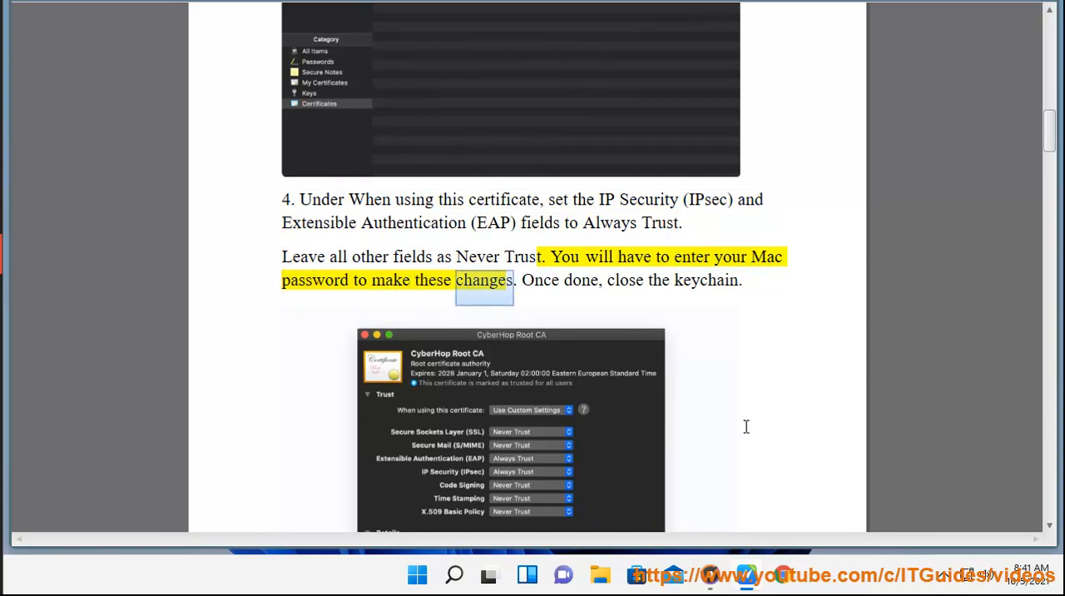
{"action": "scroll", "scroll_direction": "down", "scroll_amount": 3}
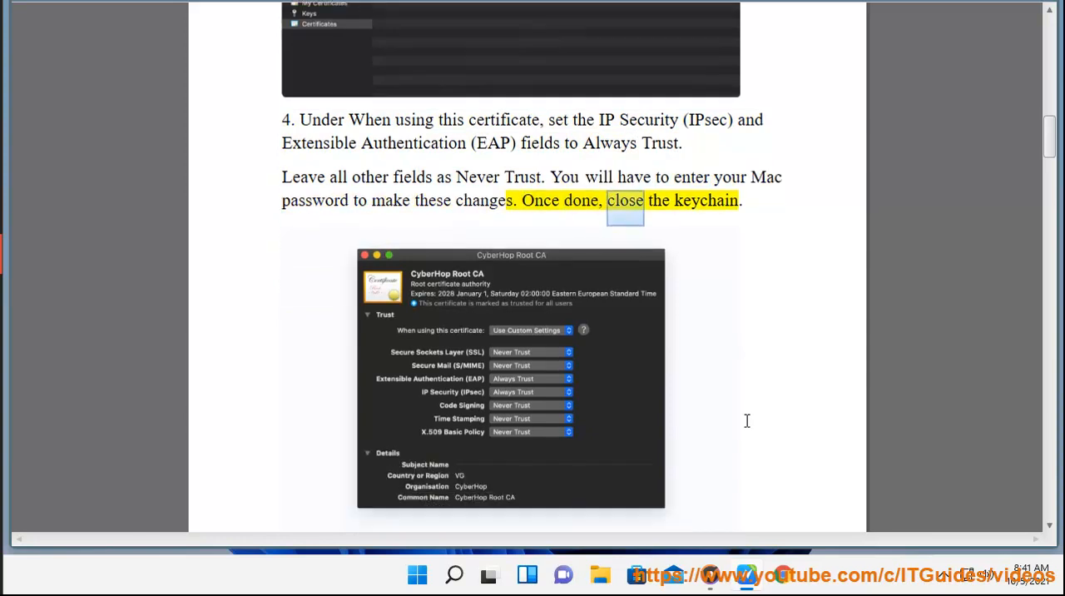
{"action": "scroll", "scroll_direction": "down", "scroll_amount": 3}
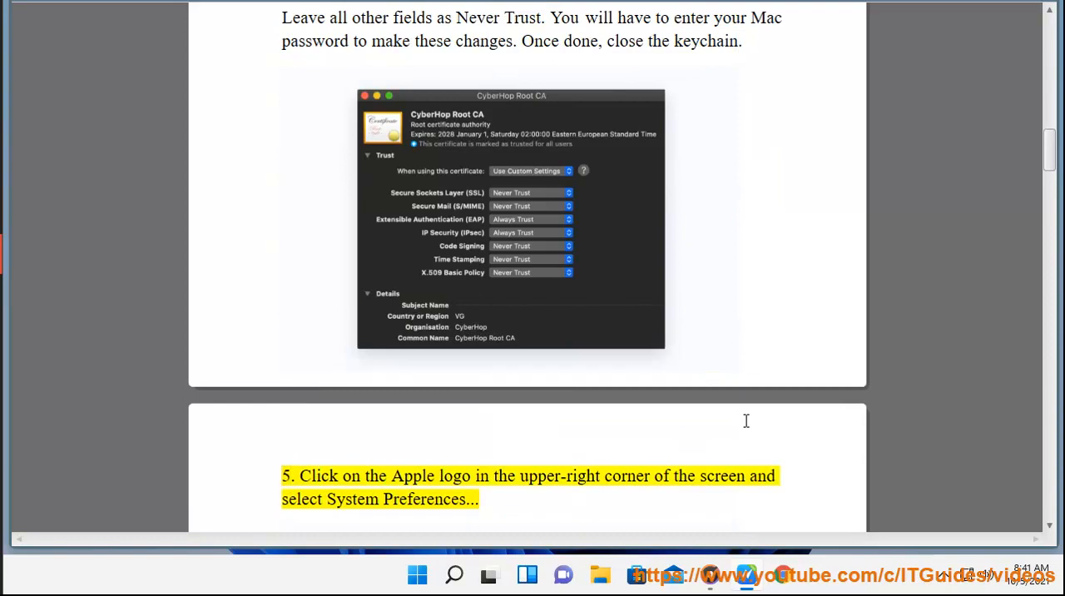
Scroll through steps 5 to 8 on System Preferences, Network and creating the IKEv2 VPN service
{"action": "scroll", "scroll_direction": "down", "scroll_amount": 3}
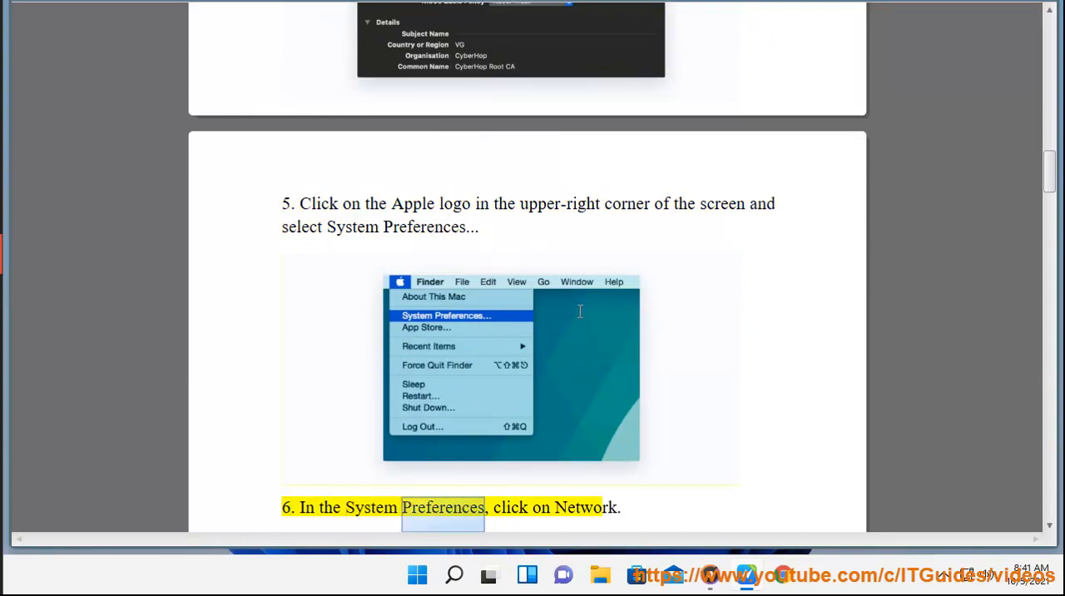
{"action": "scroll", "scroll_direction": "down", "scroll_amount": 3}
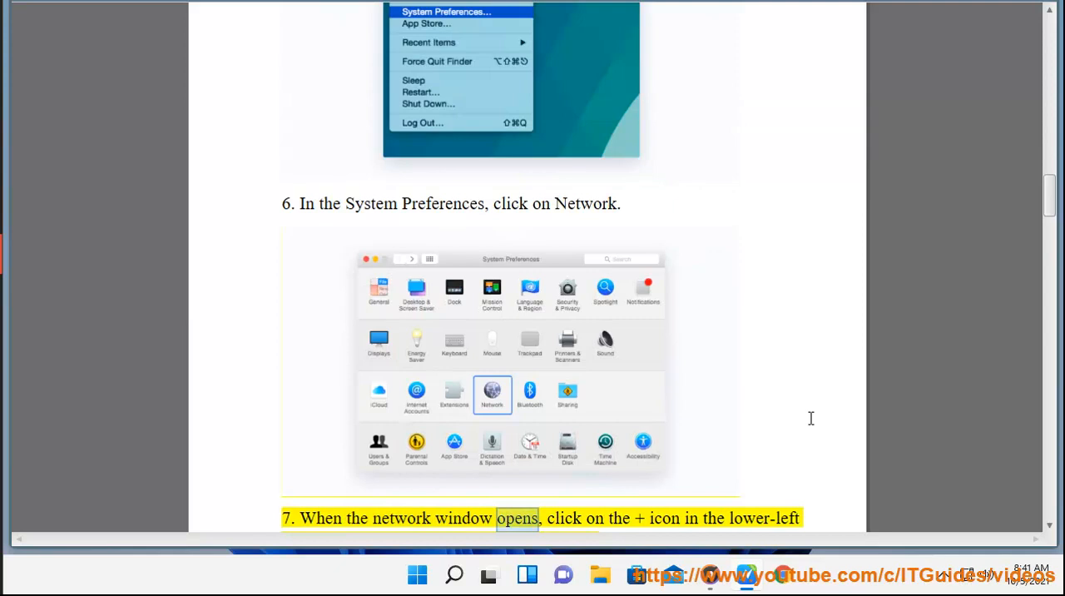
{"action": "scroll", "scroll_direction": "down", "scroll_amount": 3}
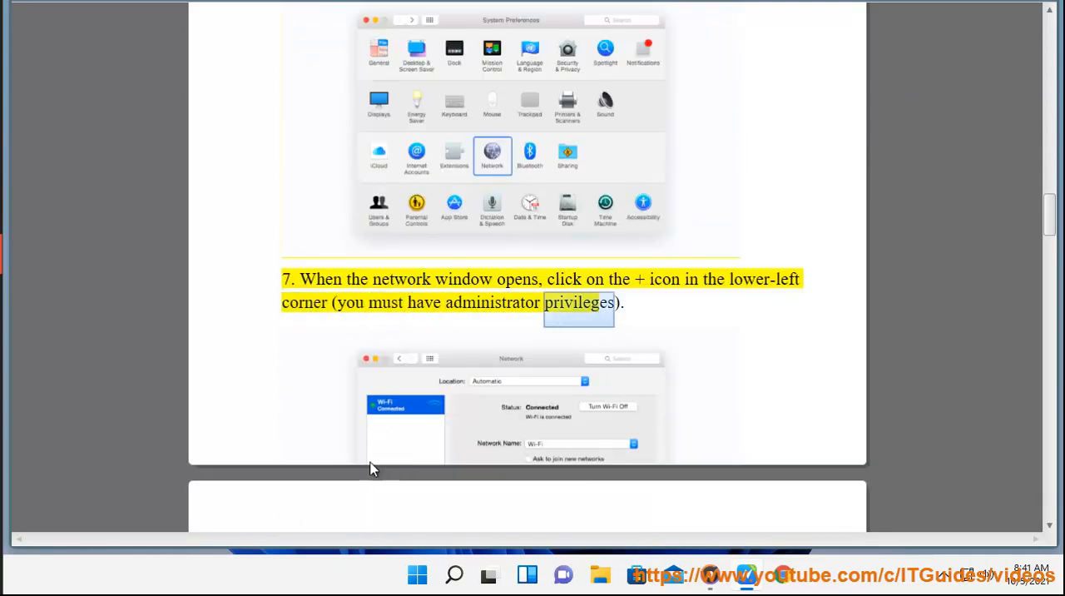
{"action": "scroll", "scroll_direction": "down", "scroll_amount": 3}
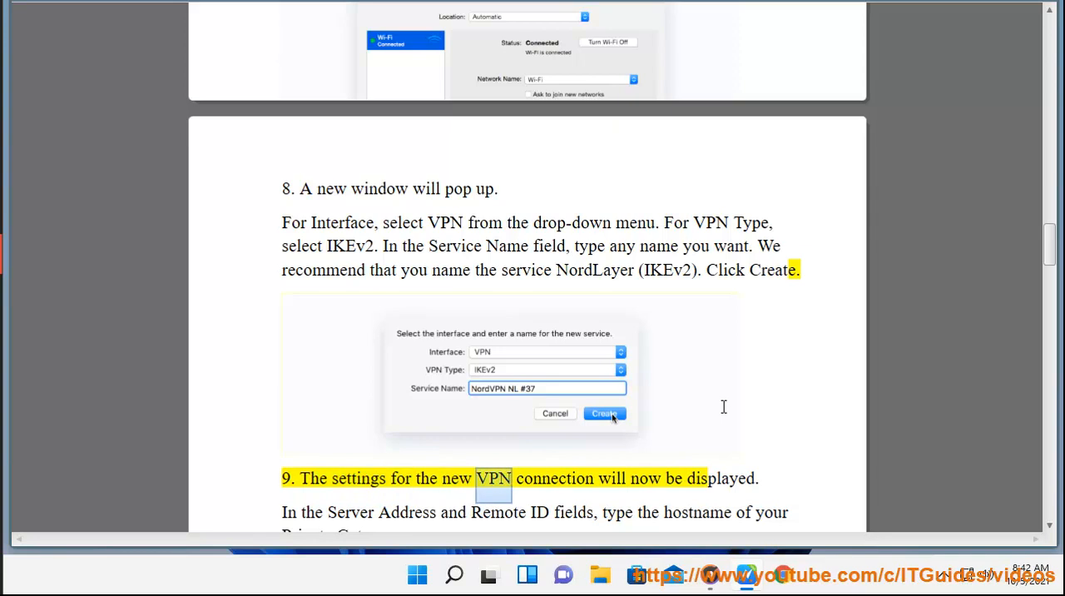
Scroll through step 9's authentication instructions as they are read aloud
{"action": "scroll", "scroll_direction": "down", "scroll_amount": 3}
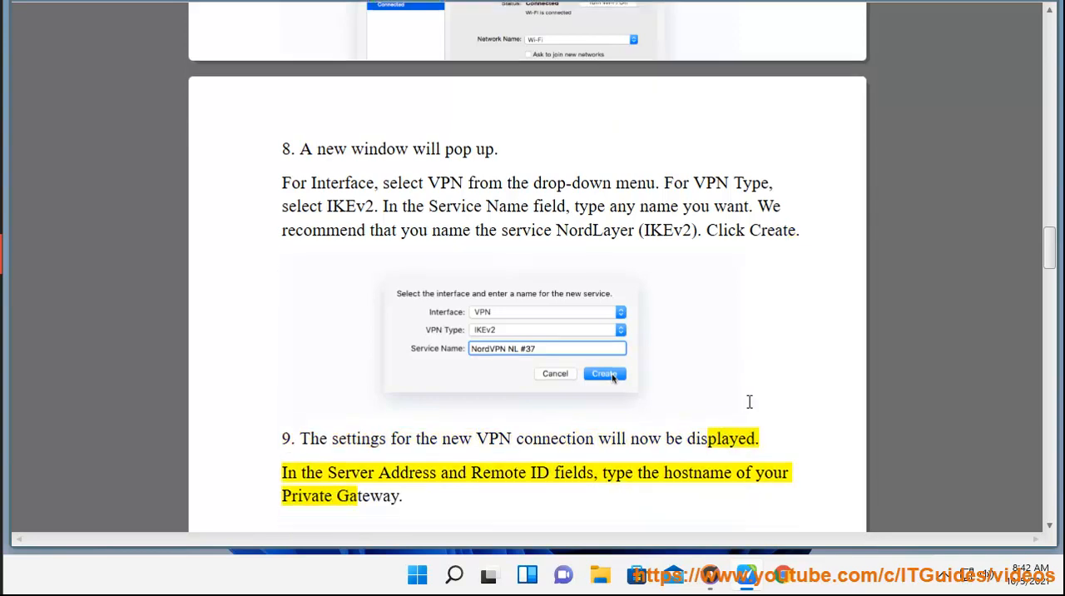
{"action": "scroll", "scroll_direction": "down", "scroll_amount": 3}
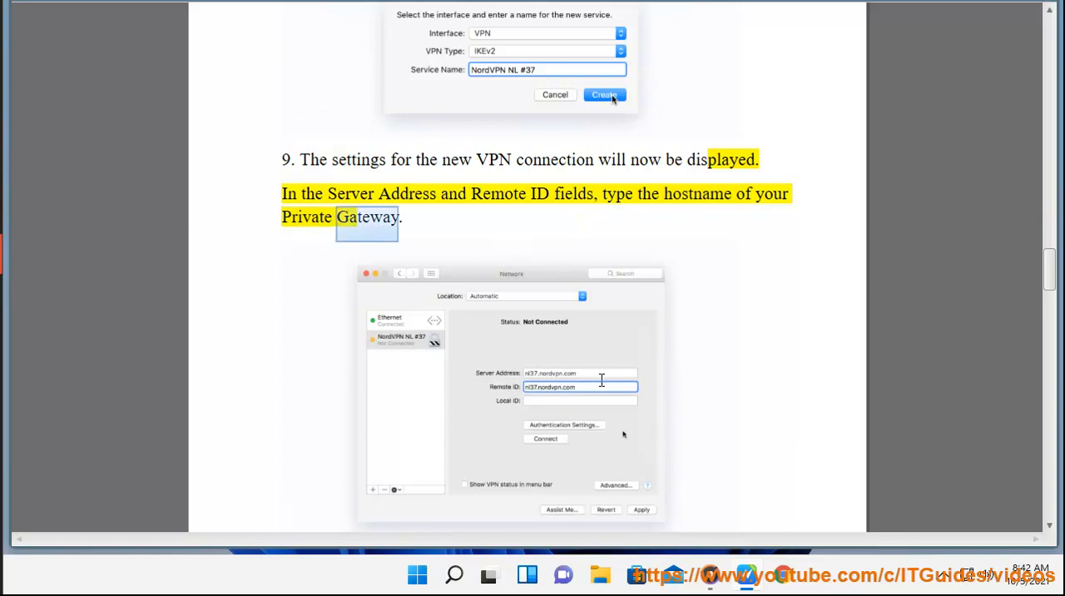
{"action": "scroll", "scroll_direction": "down", "scroll_amount": 3}
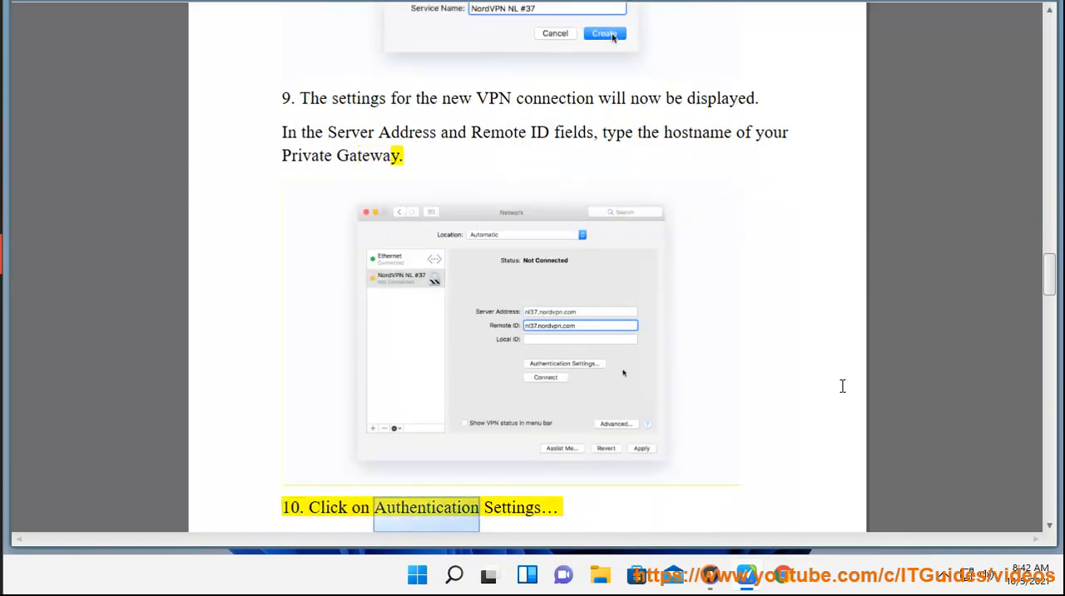
{"action": "scroll", "scroll_direction": "down", "scroll_amount": 3}
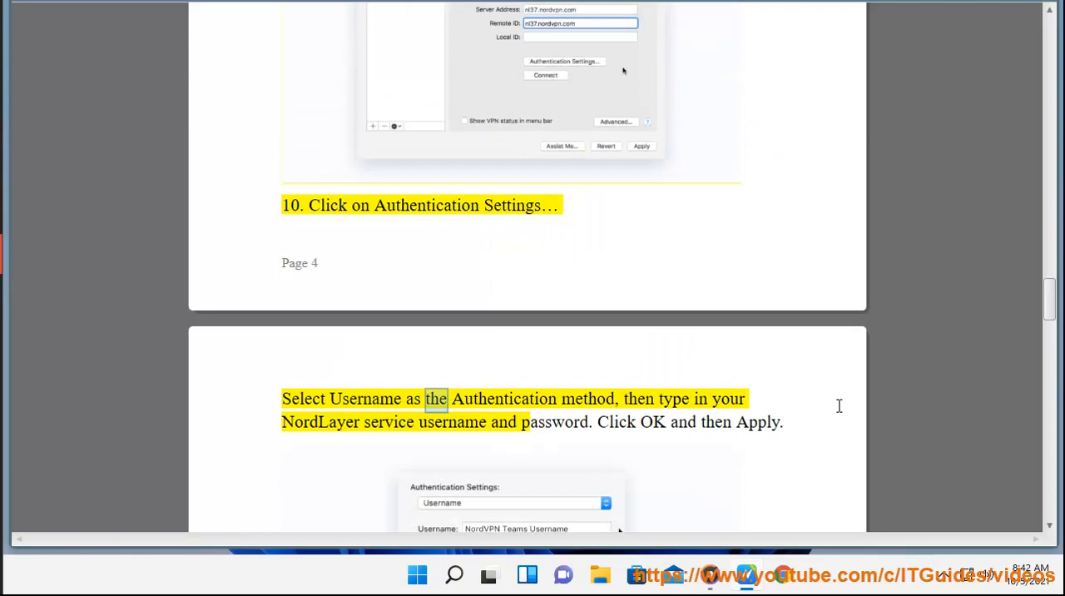
{"action": "scroll", "scroll_direction": "down", "scroll_amount": 3}
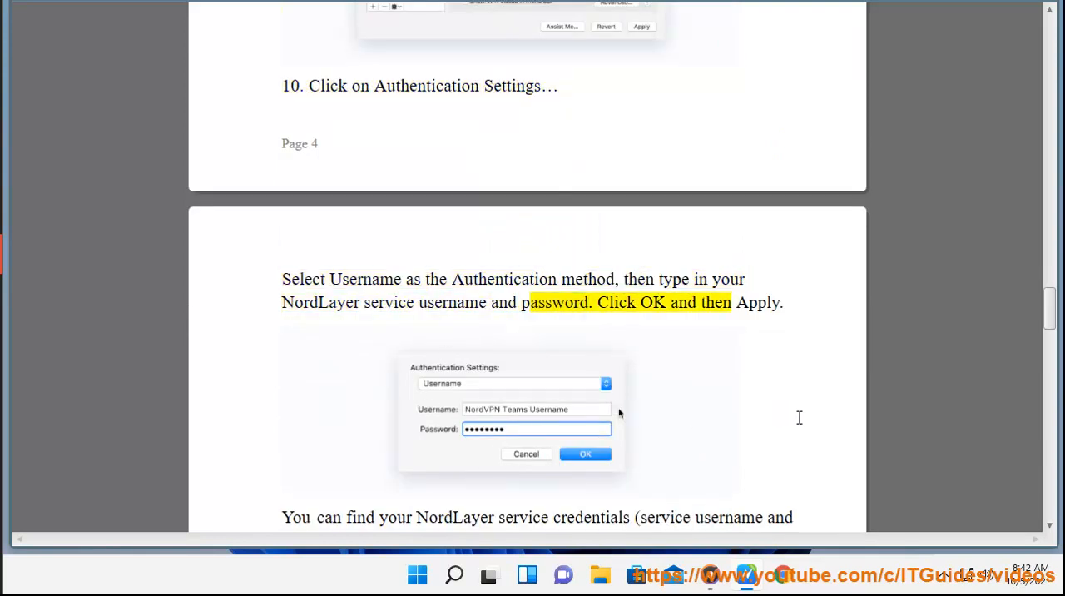
Scroll through step 10's credentials note and the Downloads page screenshots, reaching step 11
{"action": "scroll", "scroll_direction": "down", "scroll_amount": 3}
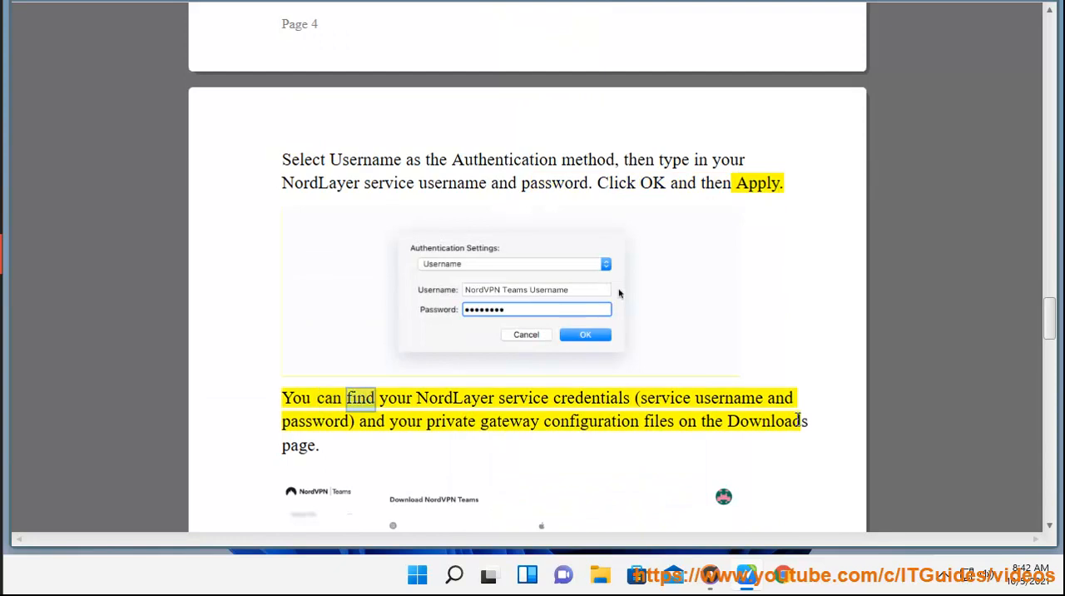
{"action": "double_click", "coordinate": [728, 397]}
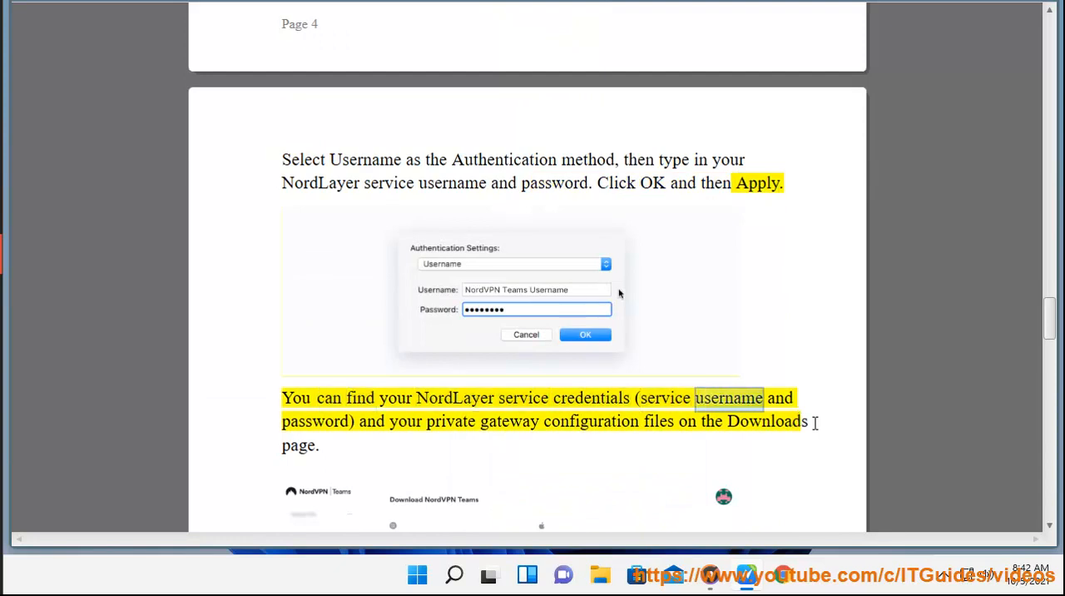
{"action": "scroll", "scroll_direction": "down", "scroll_amount": 3}
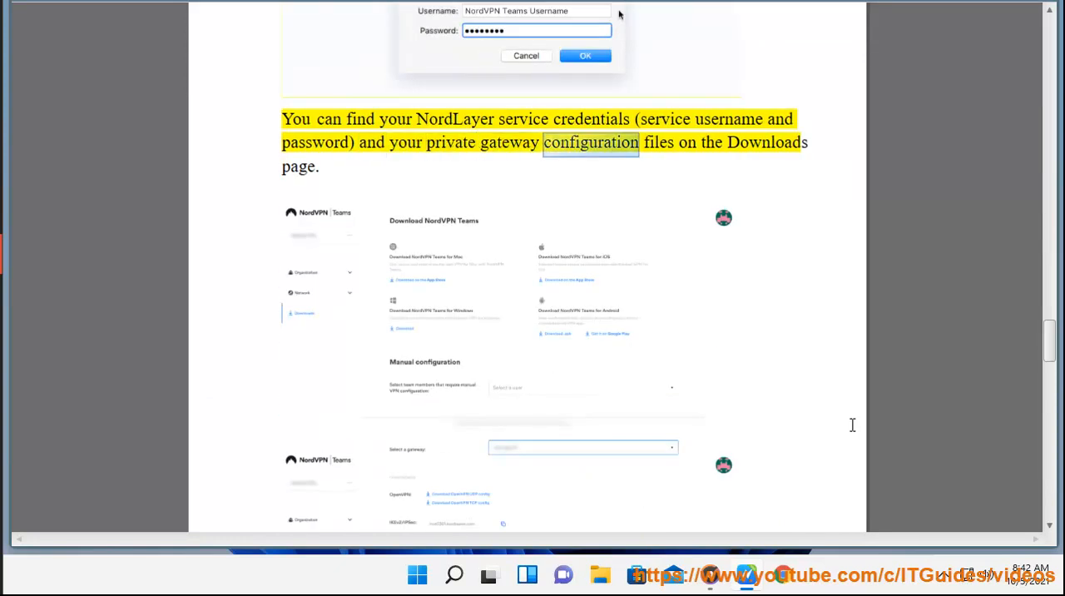
{"action": "scroll", "scroll_direction": "down", "scroll_amount": 3}
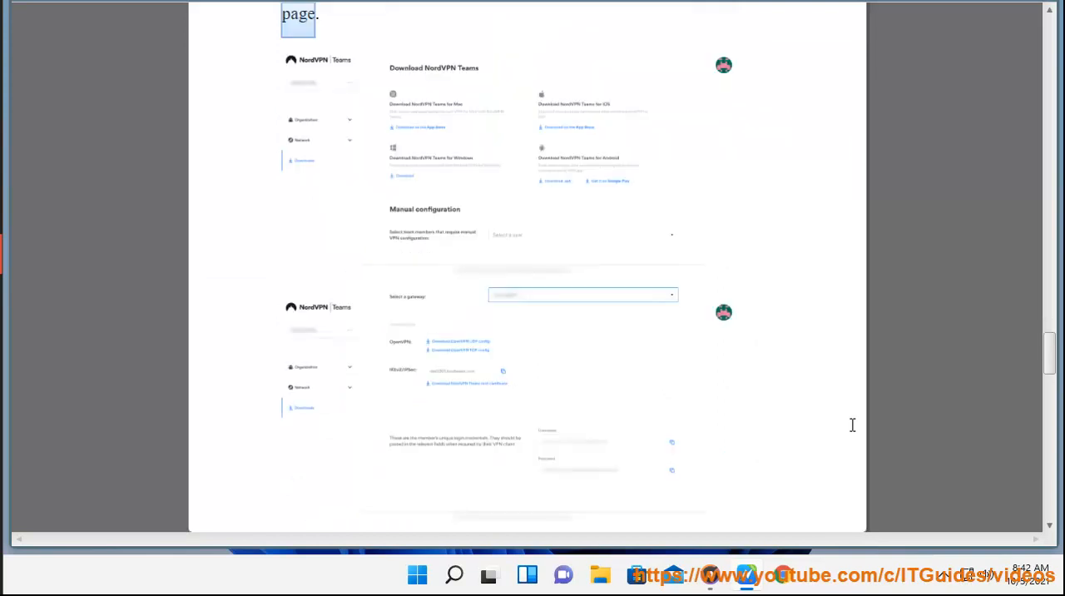
{"action": "scroll", "scroll_direction": "down", "scroll_amount": 3}
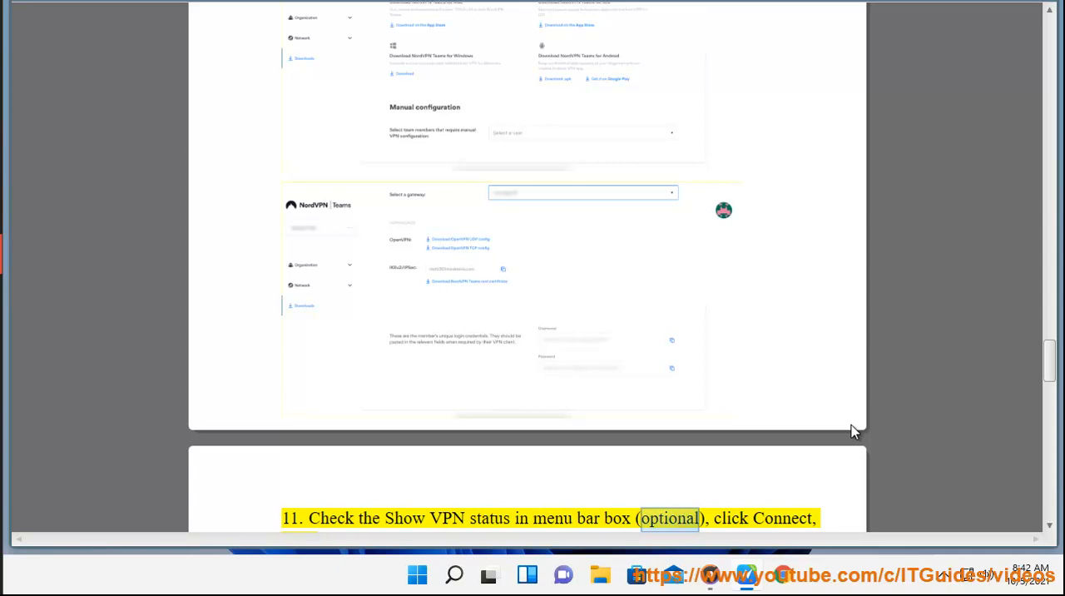
Scroll to the end through steps 11 and 12's menu-bar tip and the closing customer support note
{"action": "scroll", "scroll_direction": "down", "scroll_amount": 3}
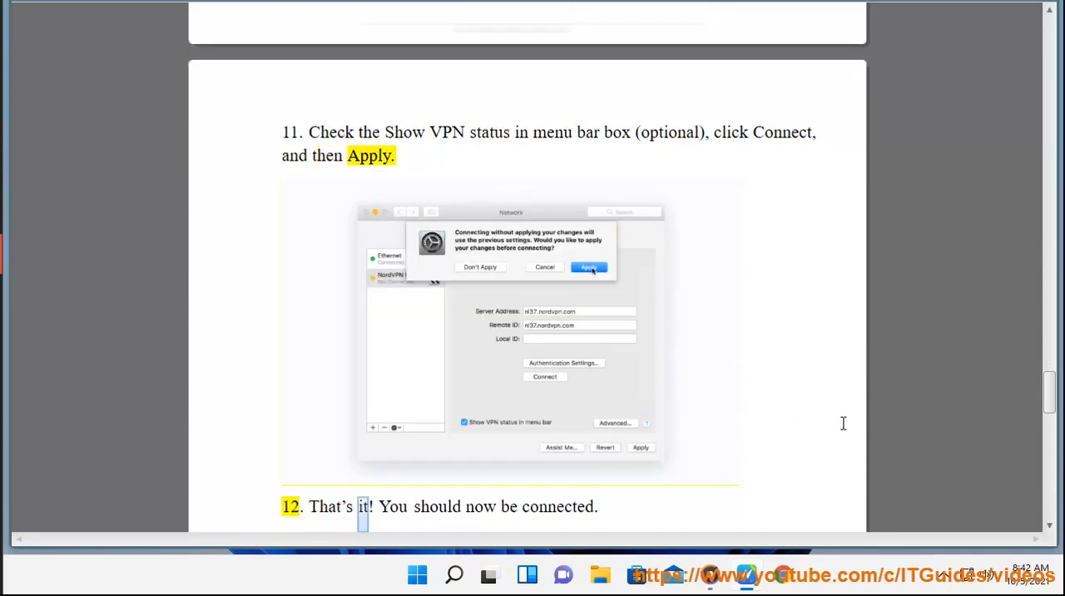
{"action": "scroll", "scroll_direction": "down", "scroll_amount": 3}
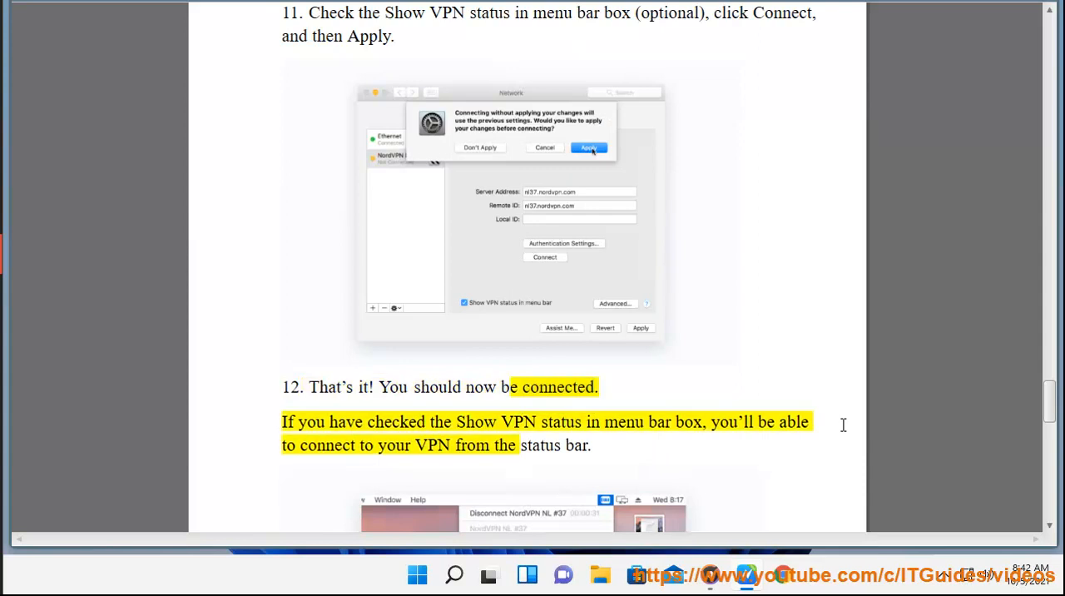
{"action": "scroll", "scroll_direction": "down", "scroll_amount": 3}
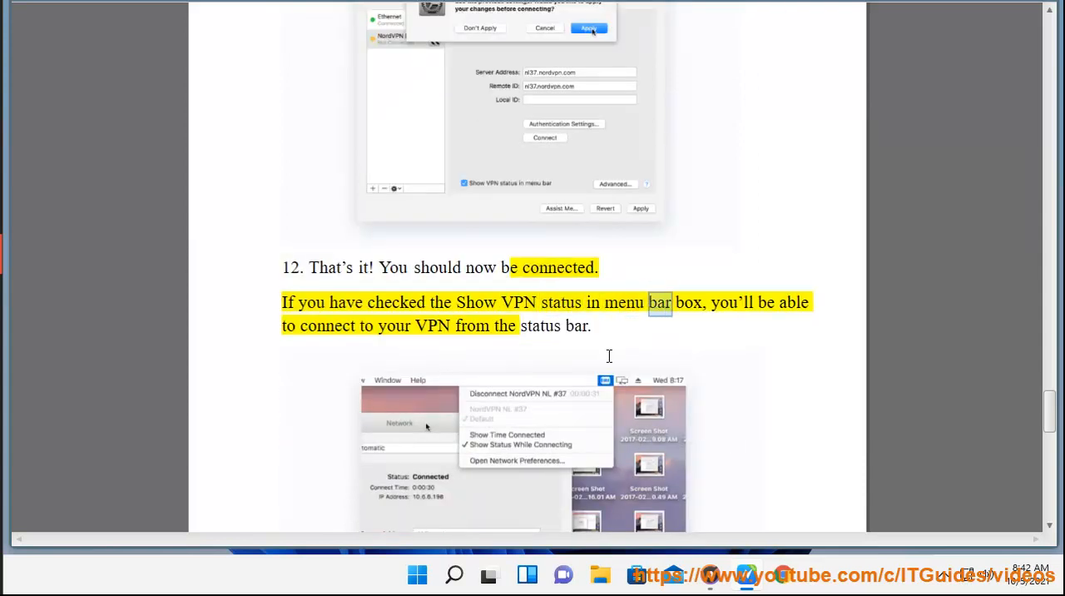
{"action": "double_click", "coordinate": [471, 326]}
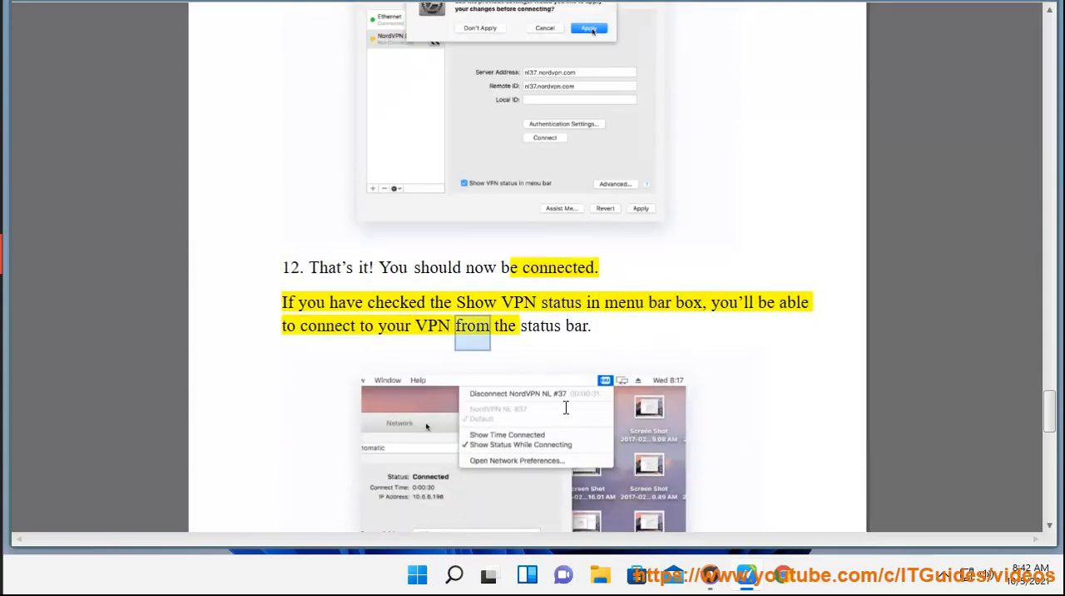
{"action": "scroll", "scroll_direction": "down", "scroll_amount": 3}
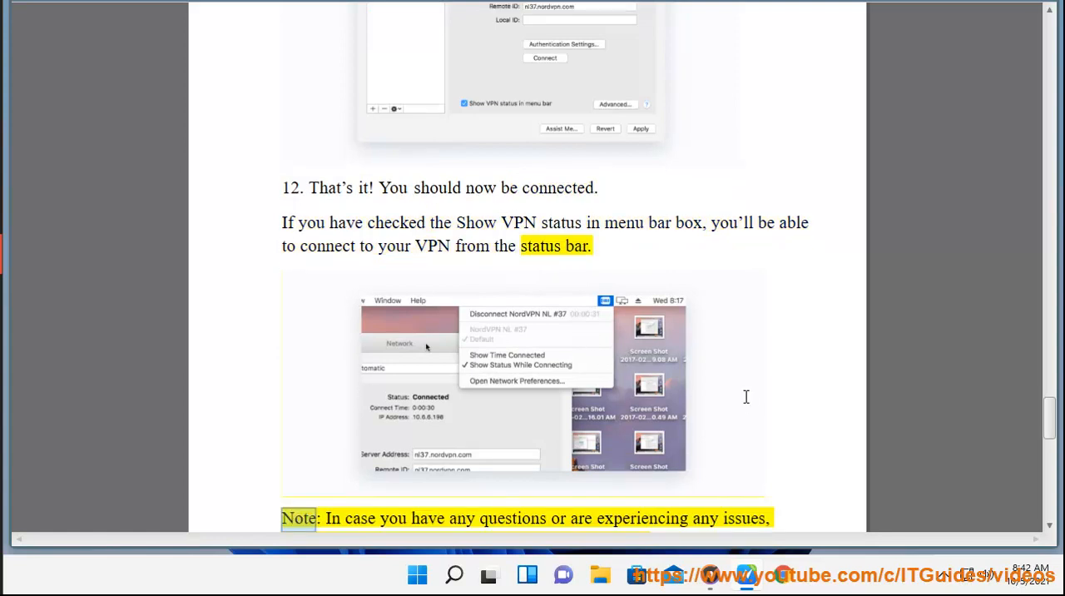
{"action": "scroll", "scroll_direction": "down", "scroll_amount": 3}
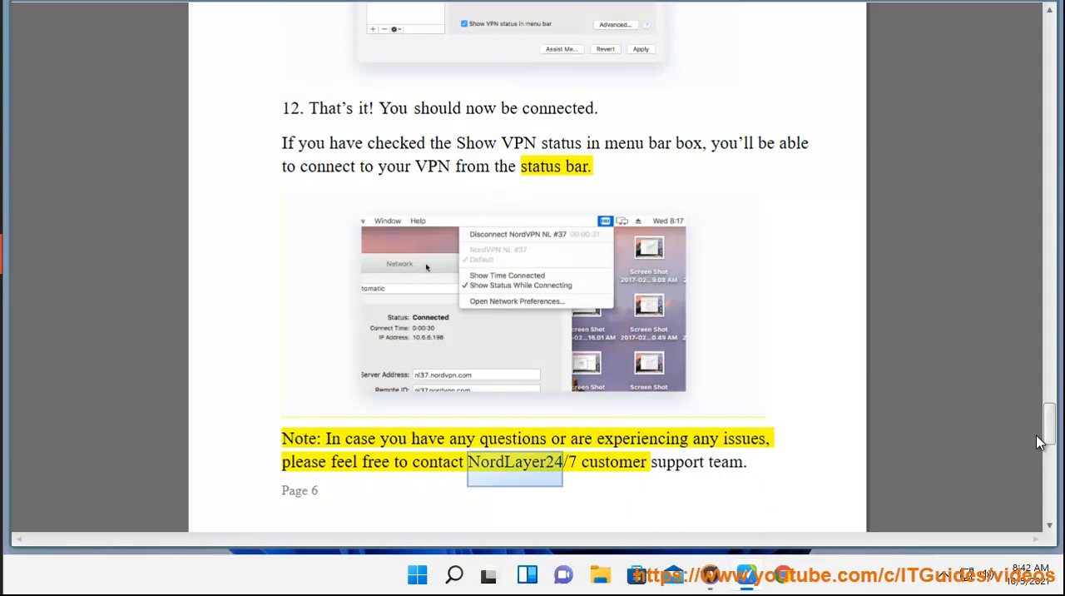
{"action": "scroll", "scroll_direction": "down", "scroll_amount": 3}
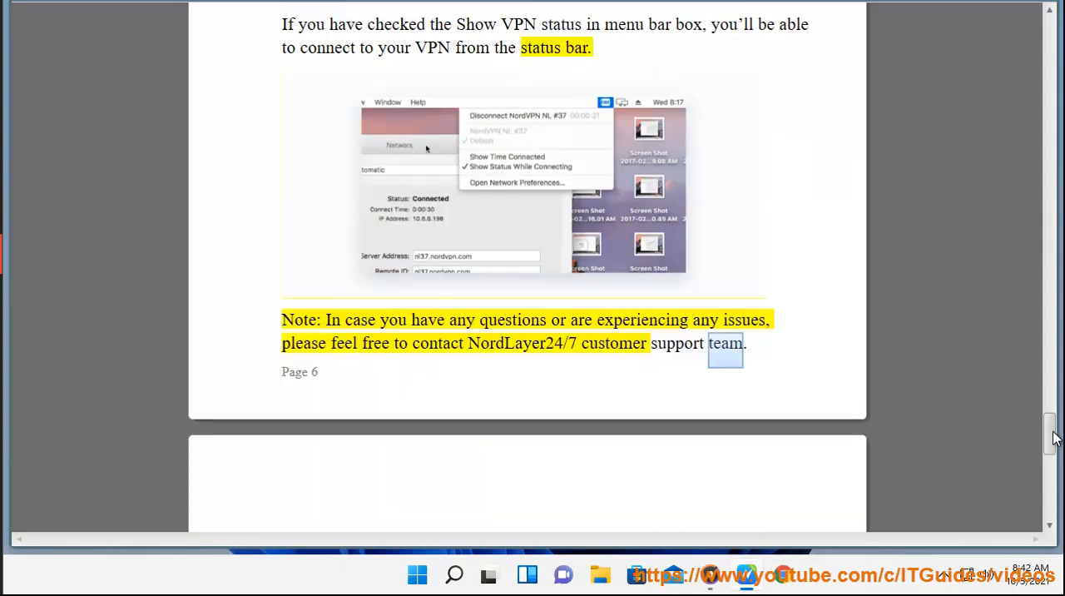